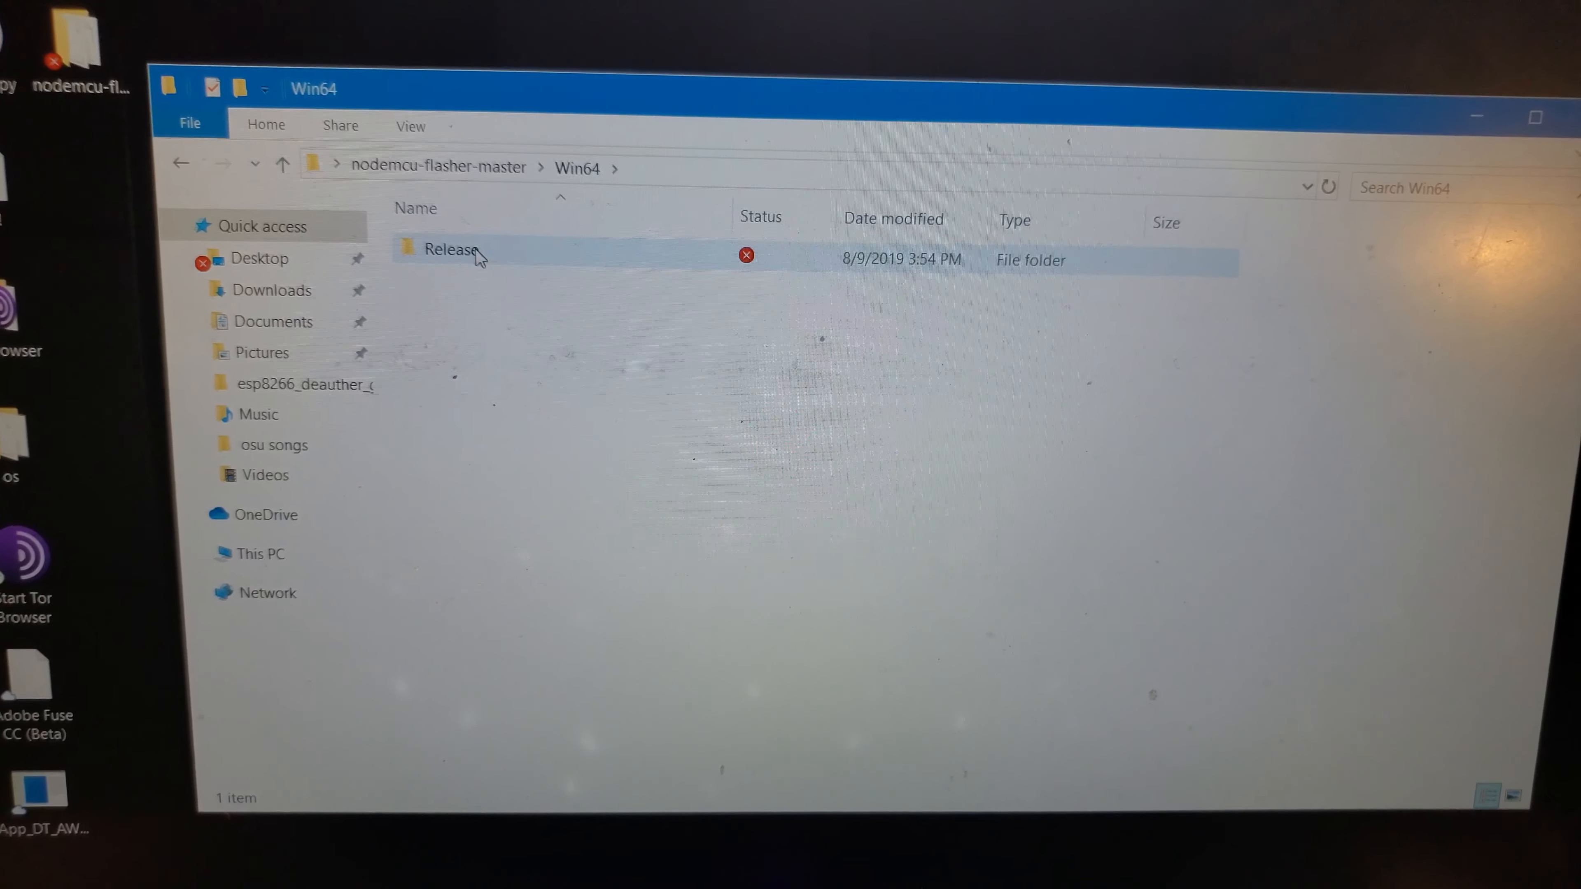
- Launch ESP8266Flasher.exe from the Win64 Release folder of the nodemcu-flasher download
double_click(451, 249)
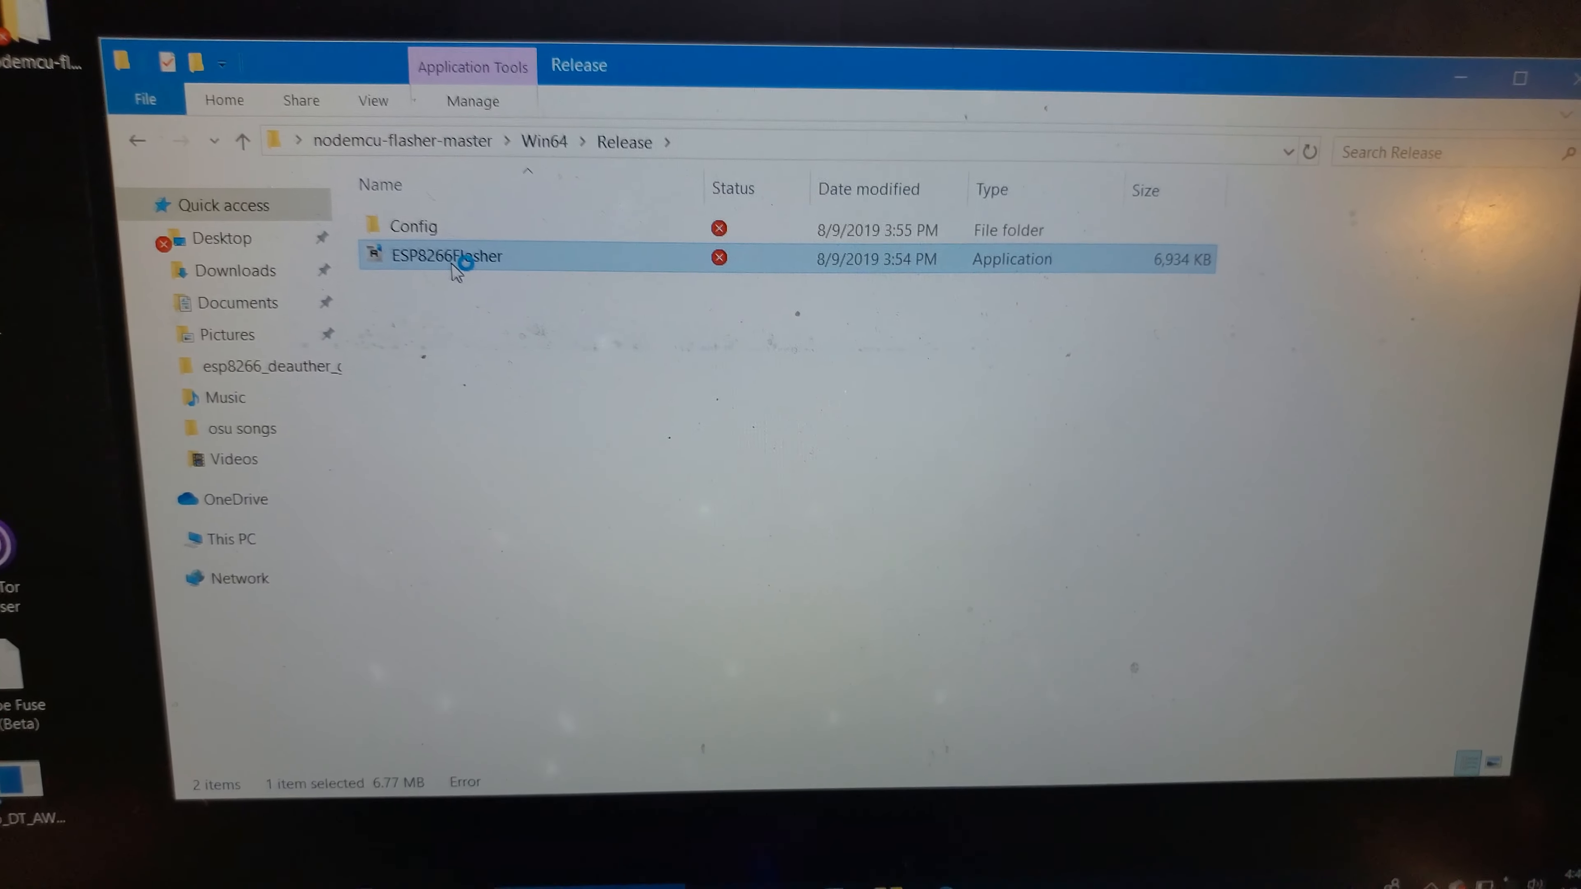
double_click(449, 256)
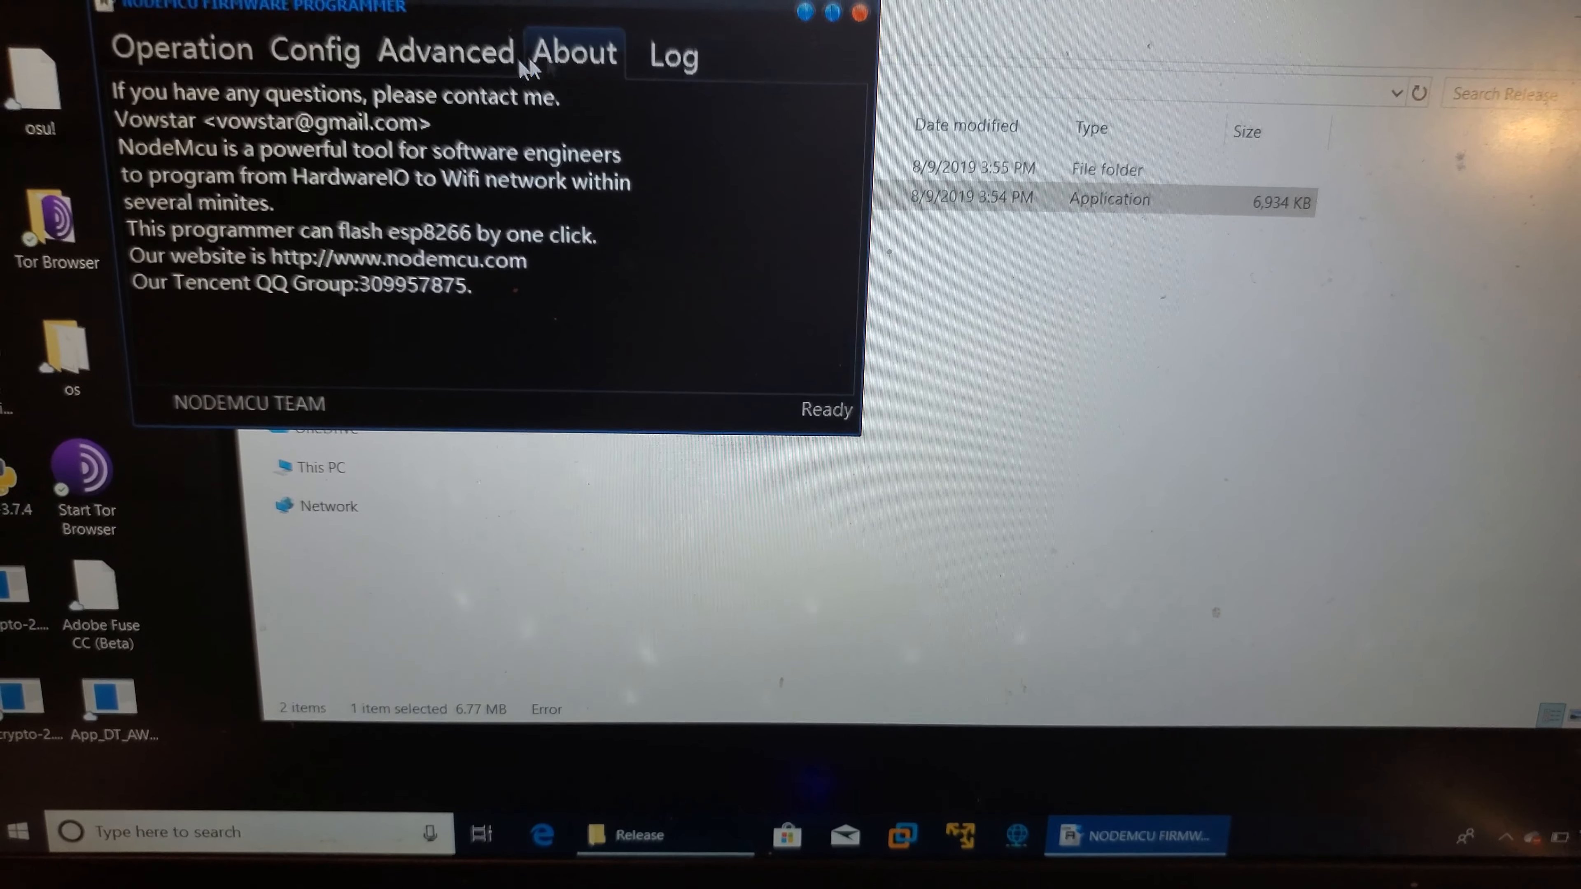
- On the Config page, select deauther_2.1.0_1mb.bin as the firmware file to flash
click(313, 51)
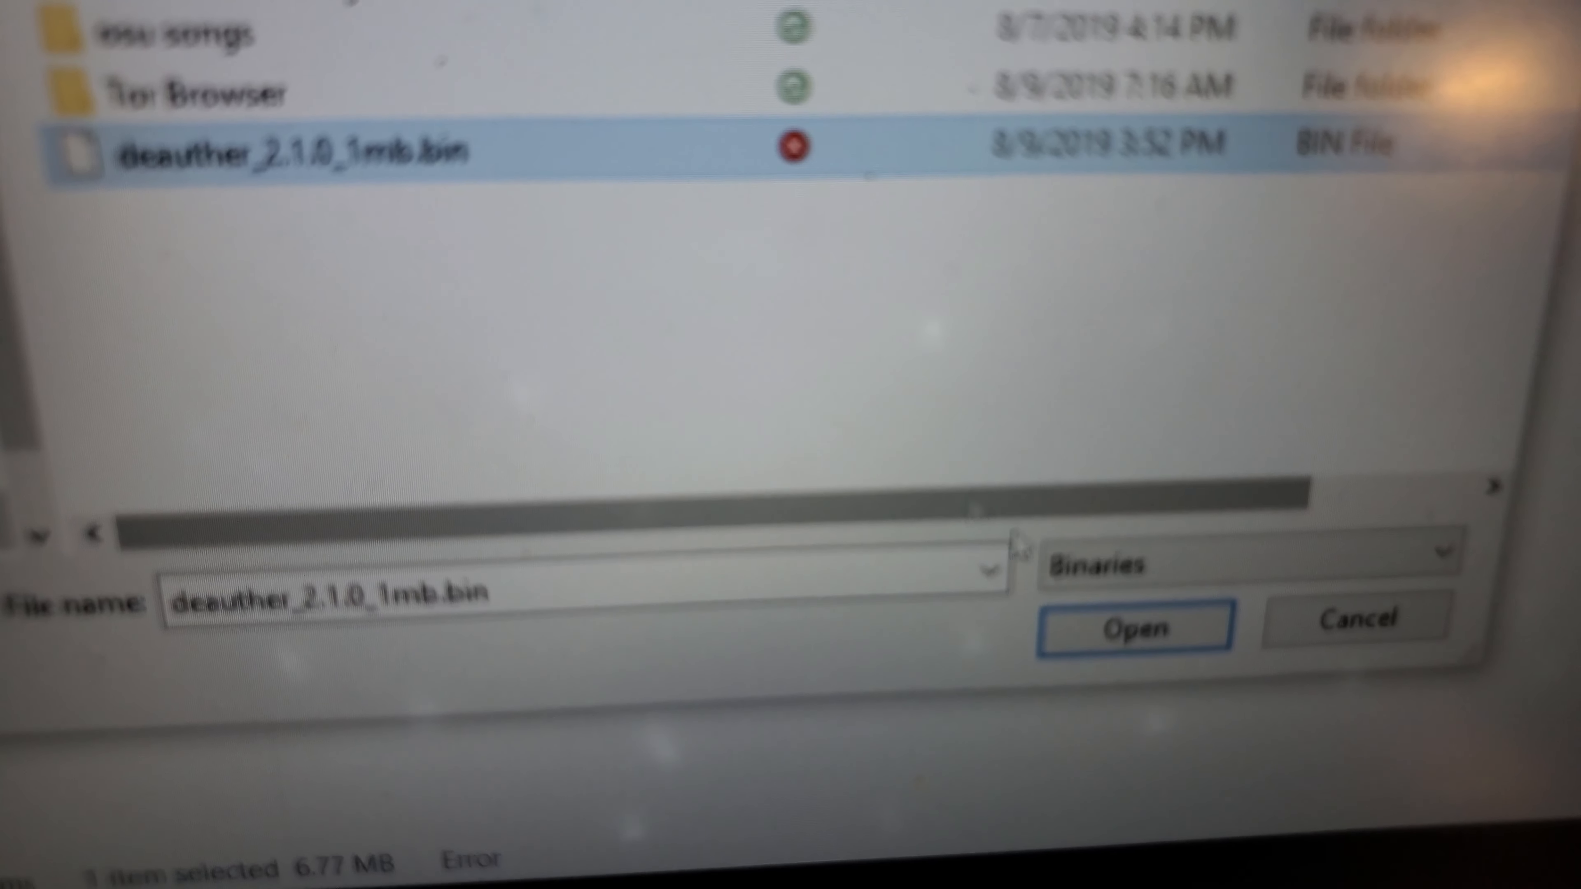
click(1132, 627)
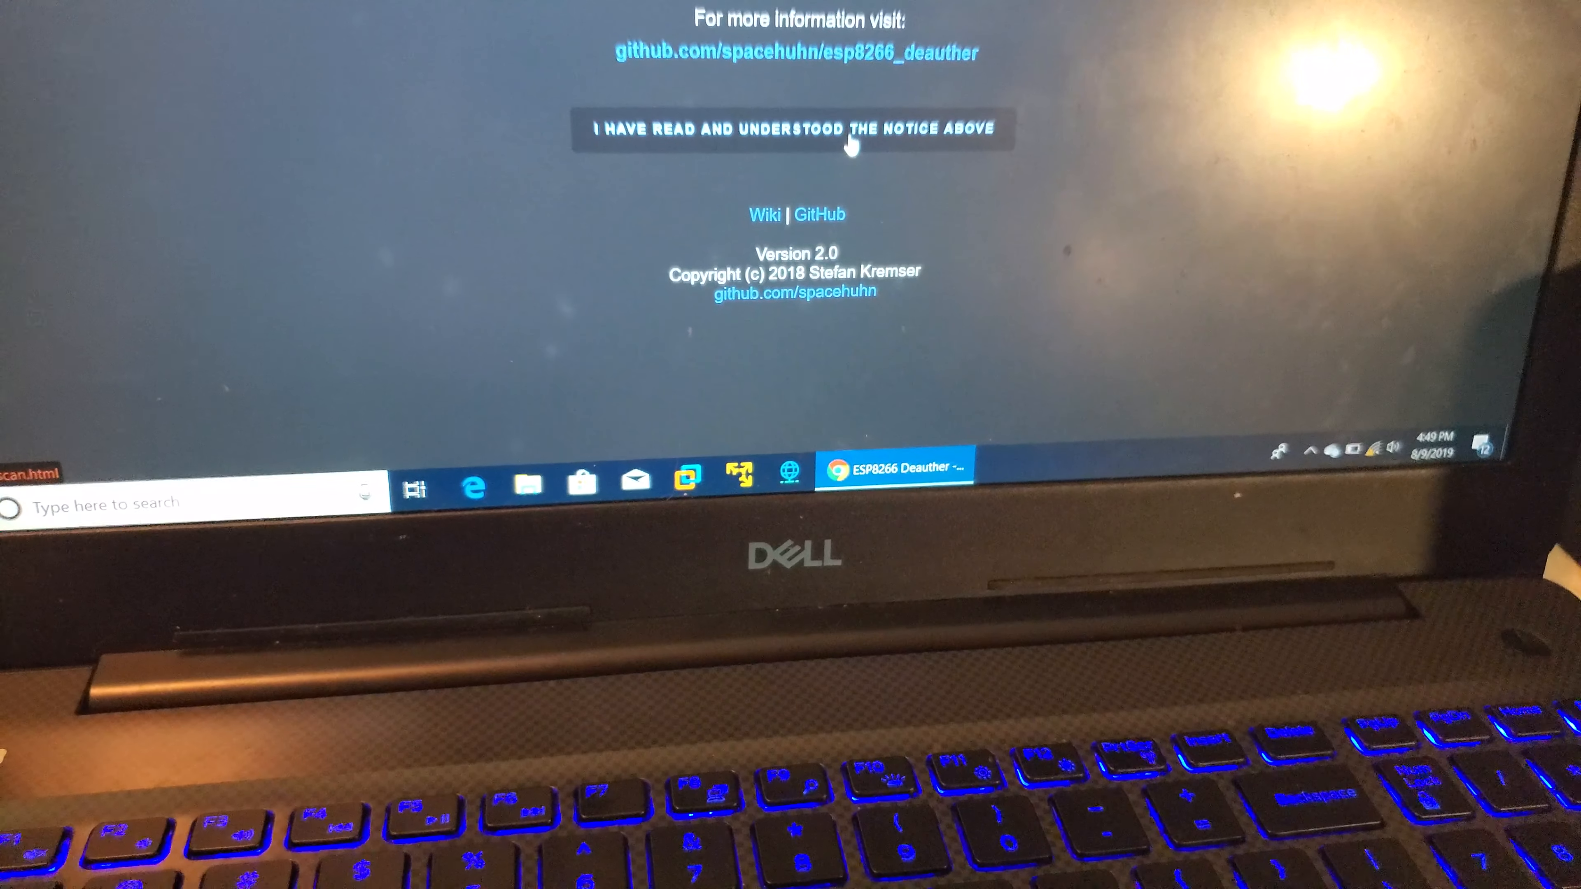
- Accept the Deauther usage notice and scroll through the Settings, SSIDs and Scan pages
click(792, 129)
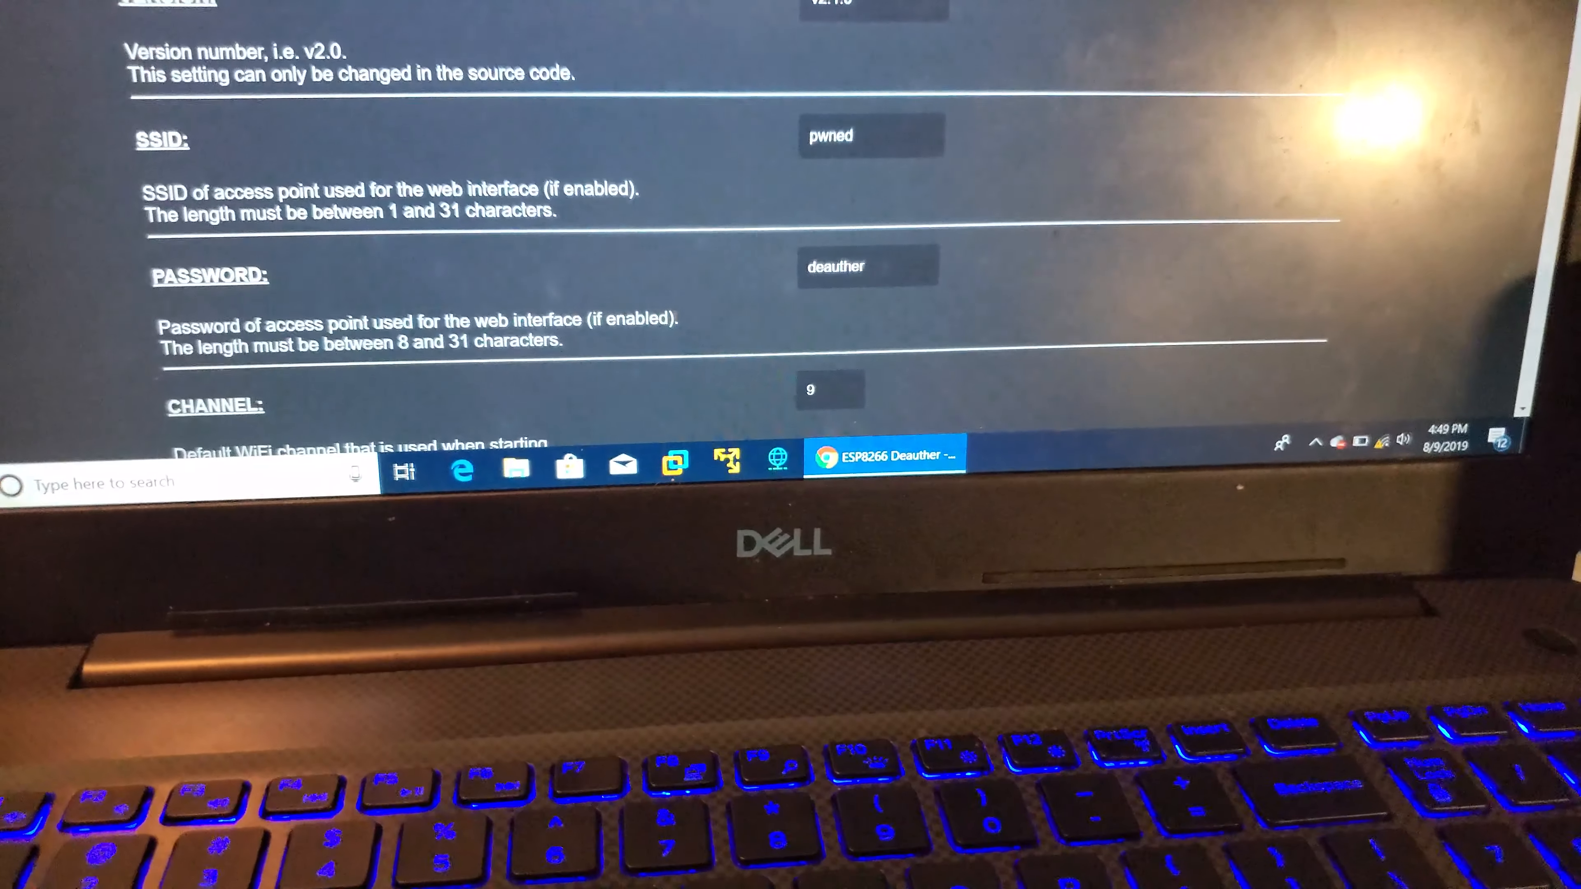
scroll(down, 3)
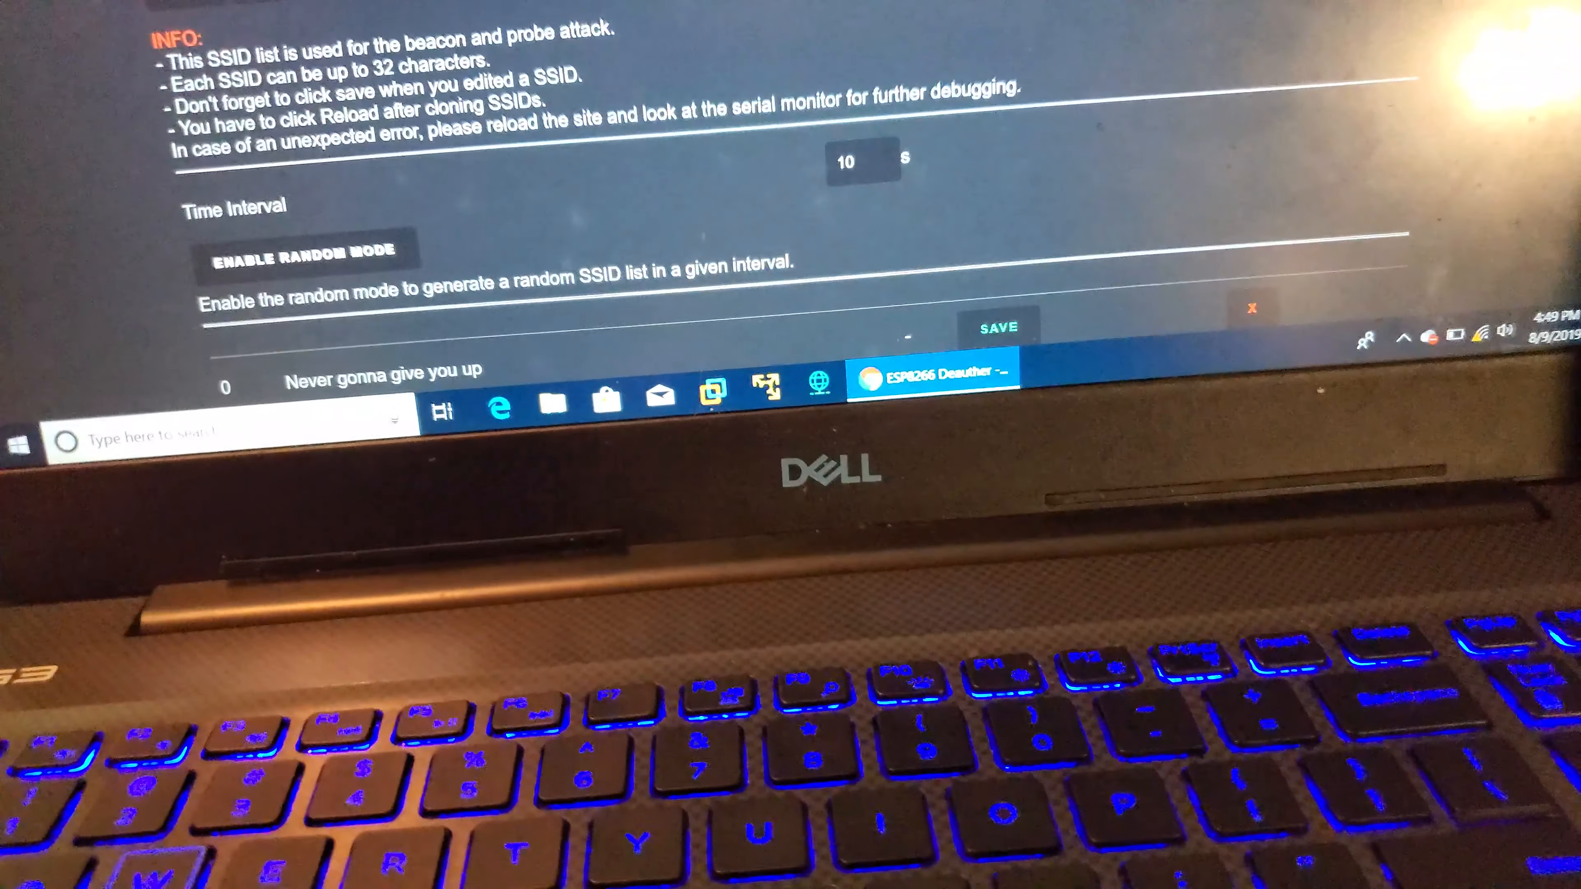
scroll(down, 3)
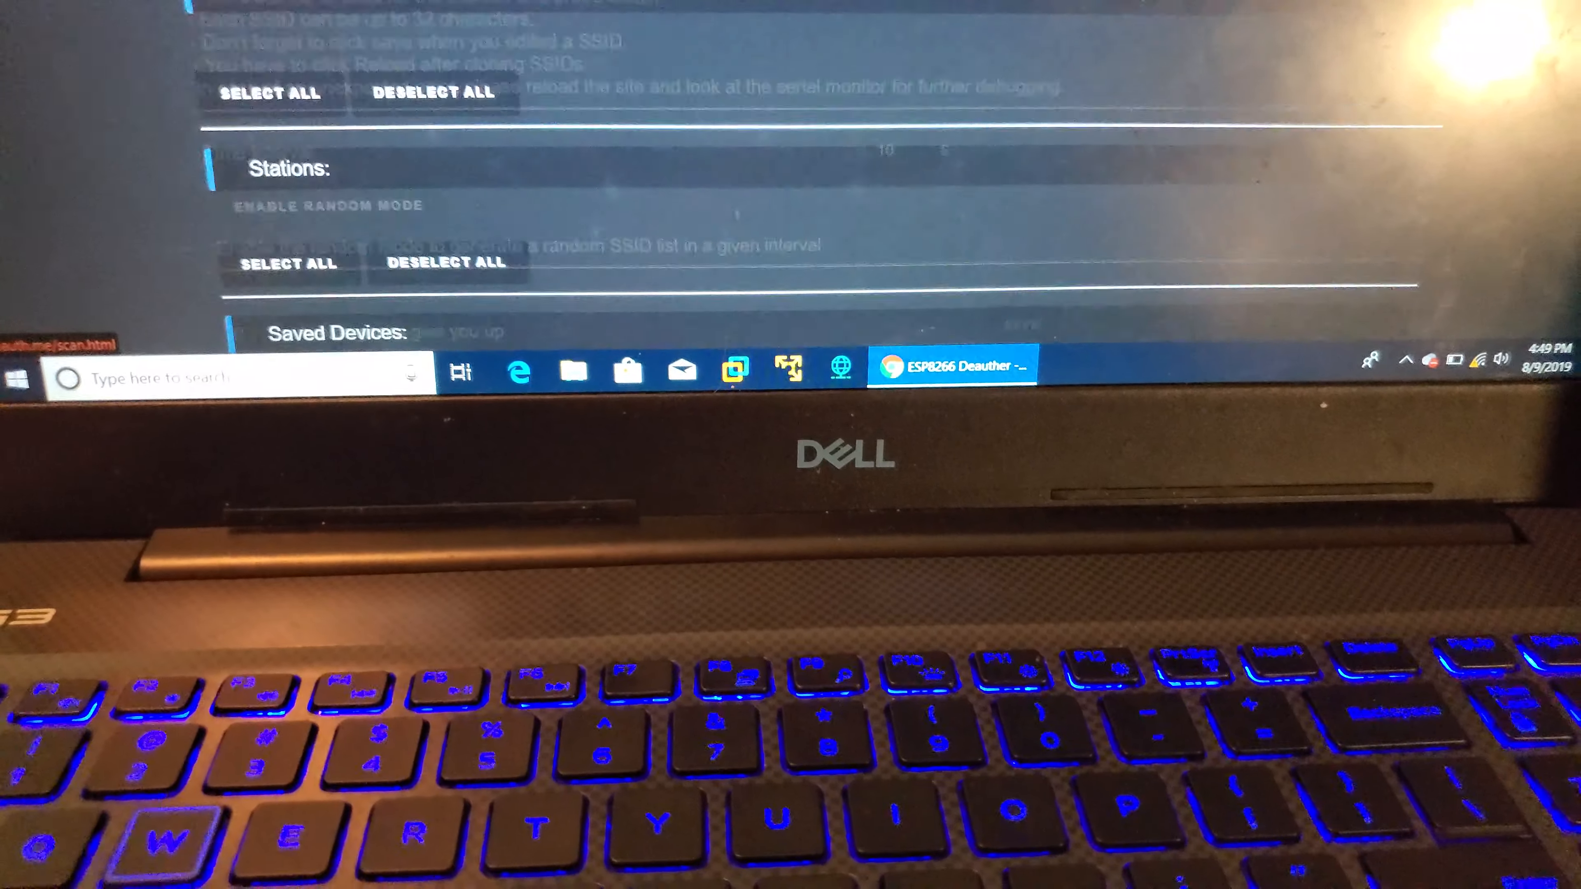